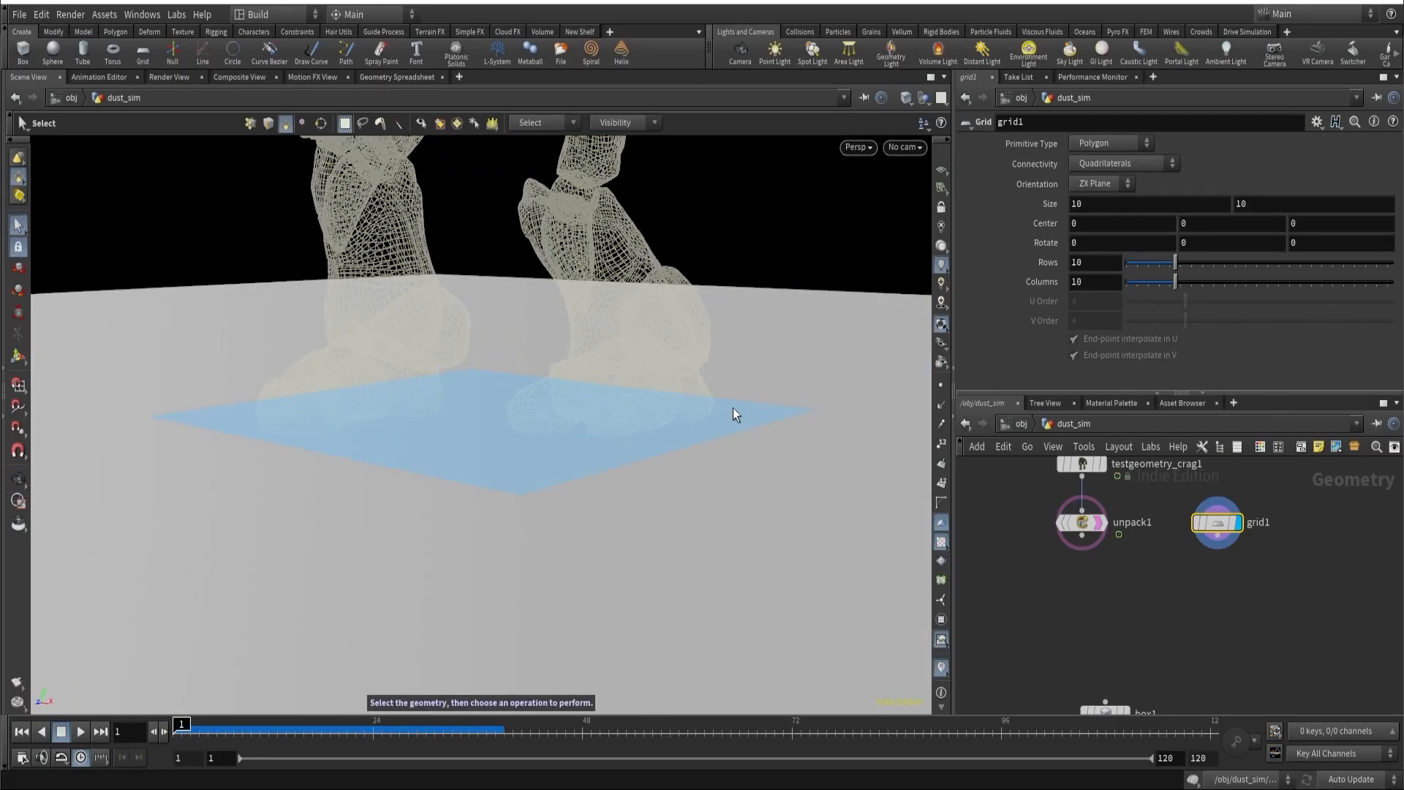
Play back the dust simulation so the imported density field billows as smoke
left_click(62, 731)
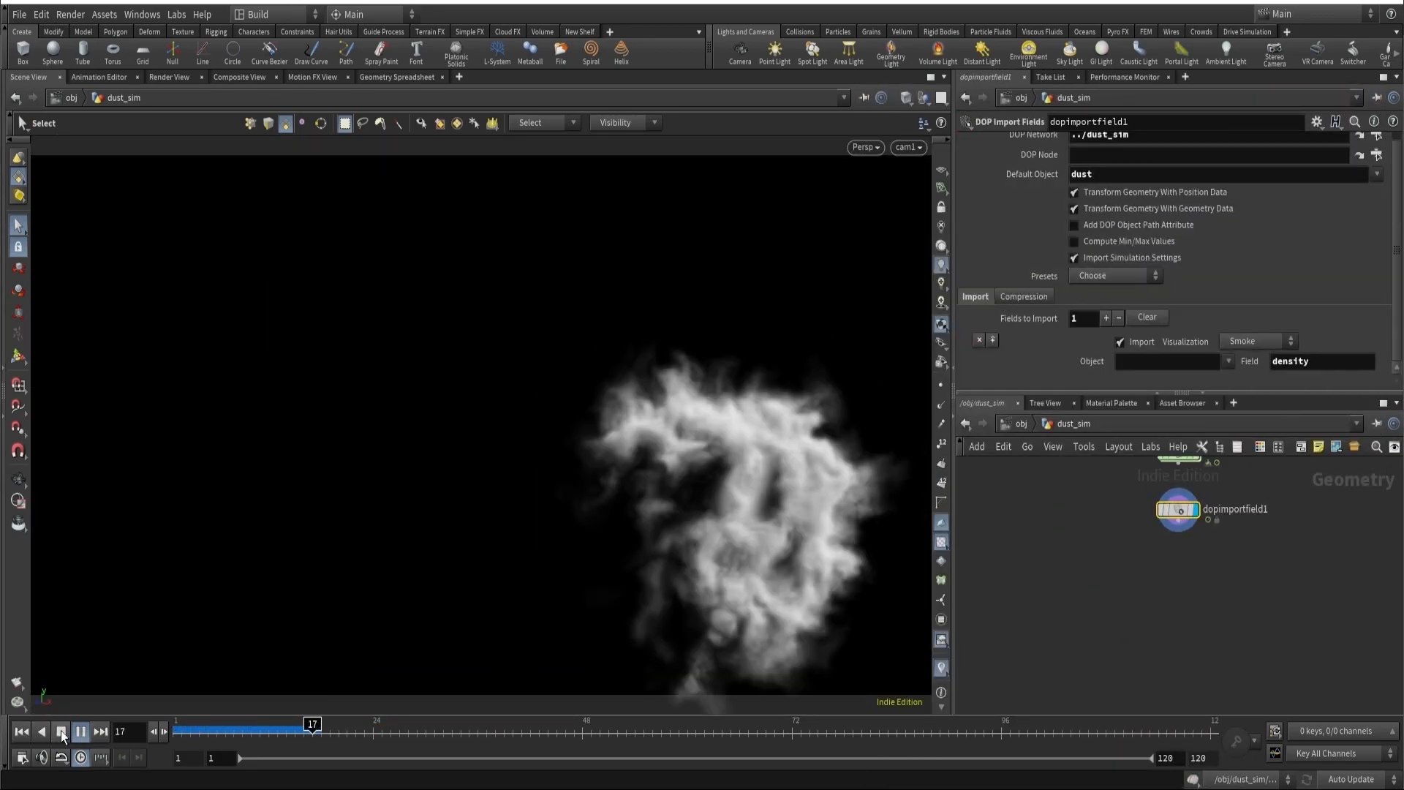